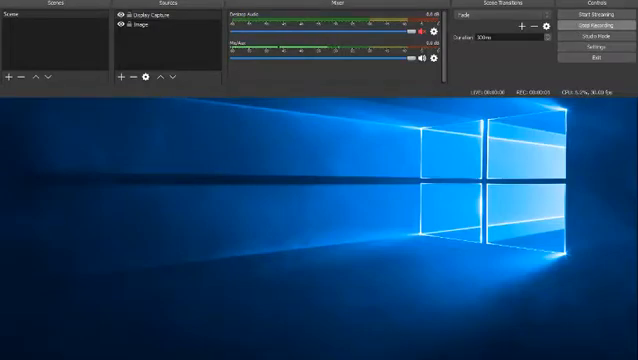
left_click(600, 24)
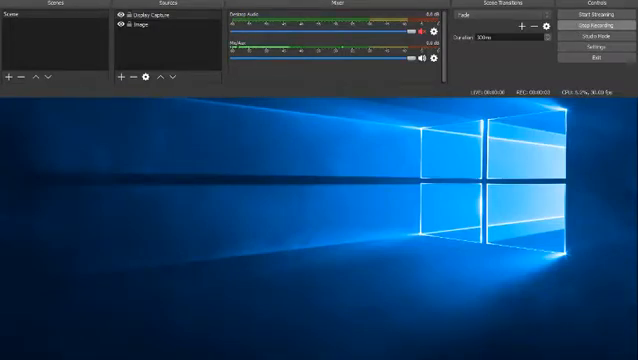